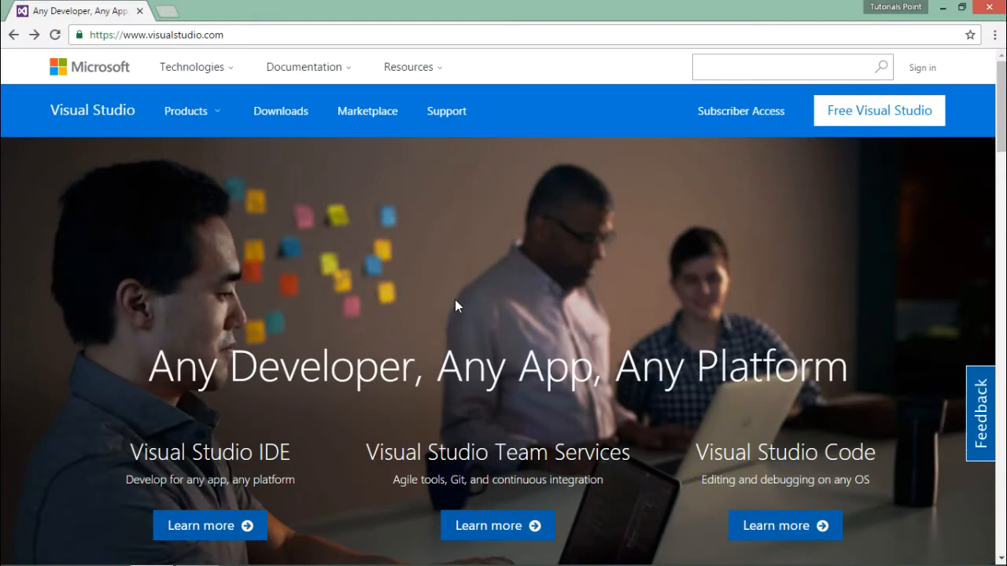
mouse_move(450, 300)
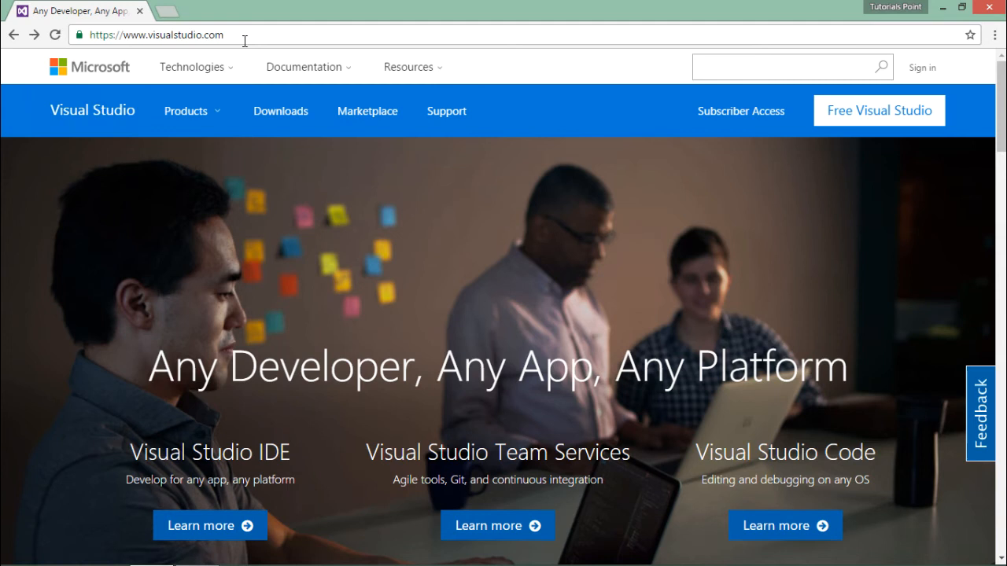
mouse_move(906, 141)
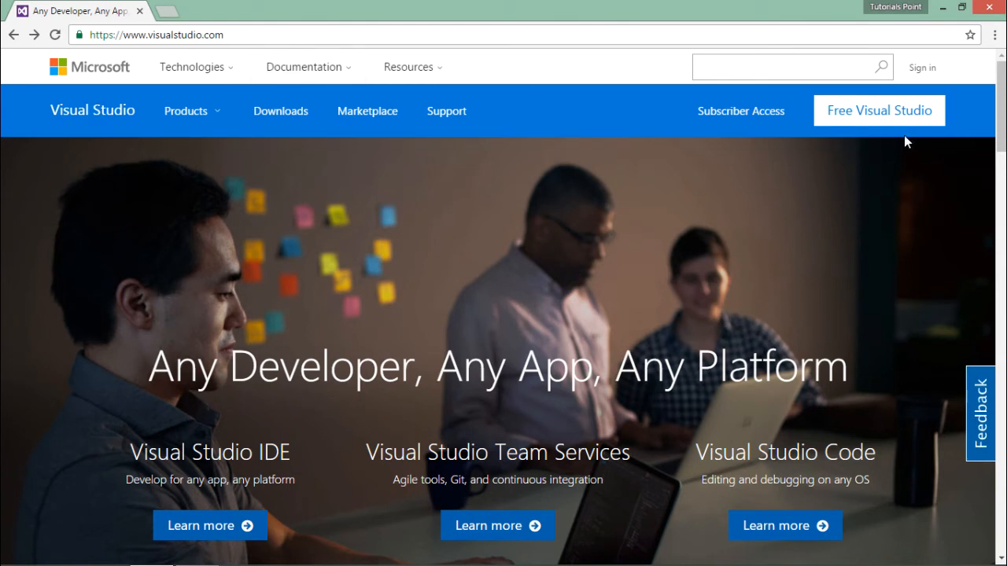
mouse_move(879, 110)
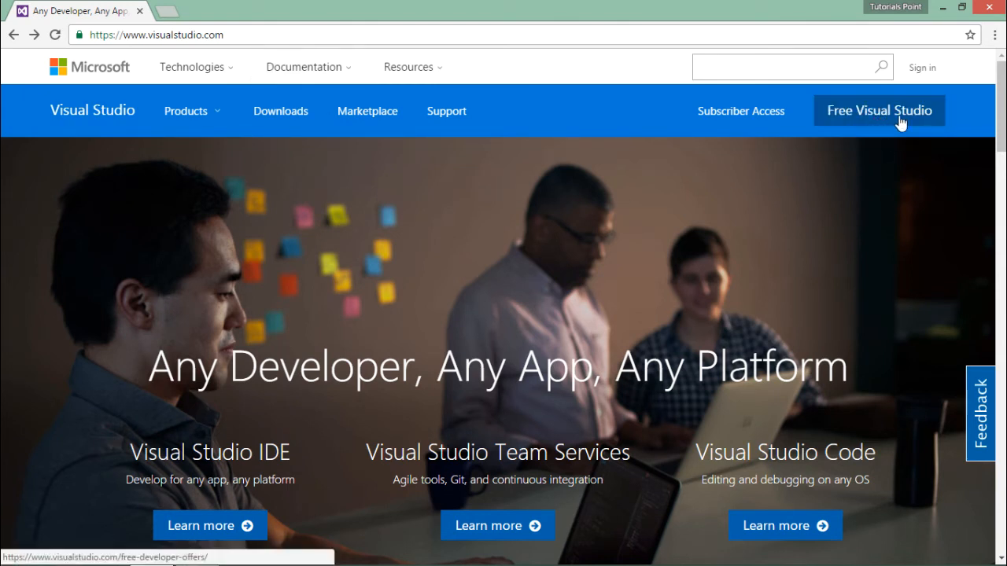
- Open the Free Visual Studio offers page from the visualstudio.com navigation bar
click(879, 110)
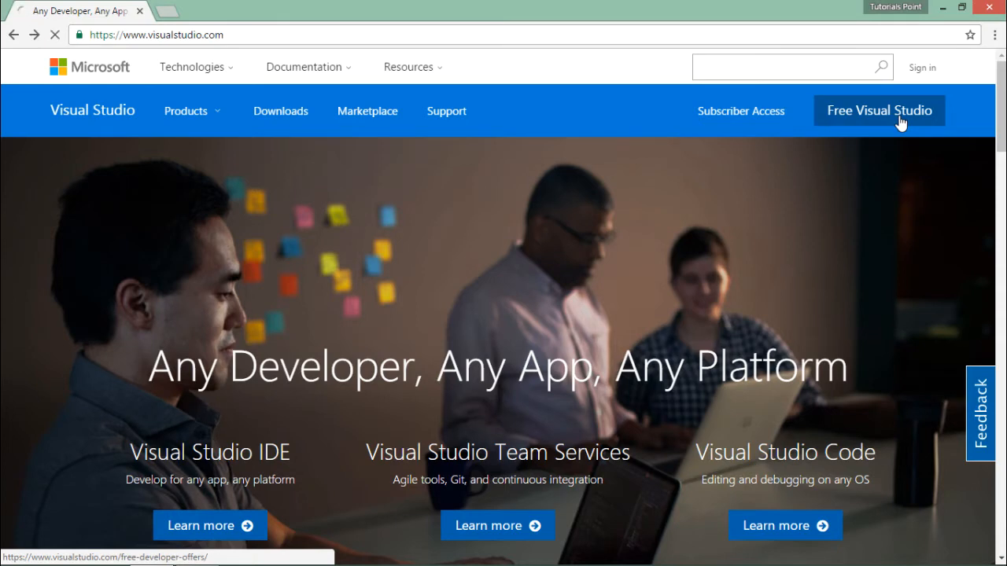
- Download the Visual Studio Community installer from its offers card
click(879, 110)
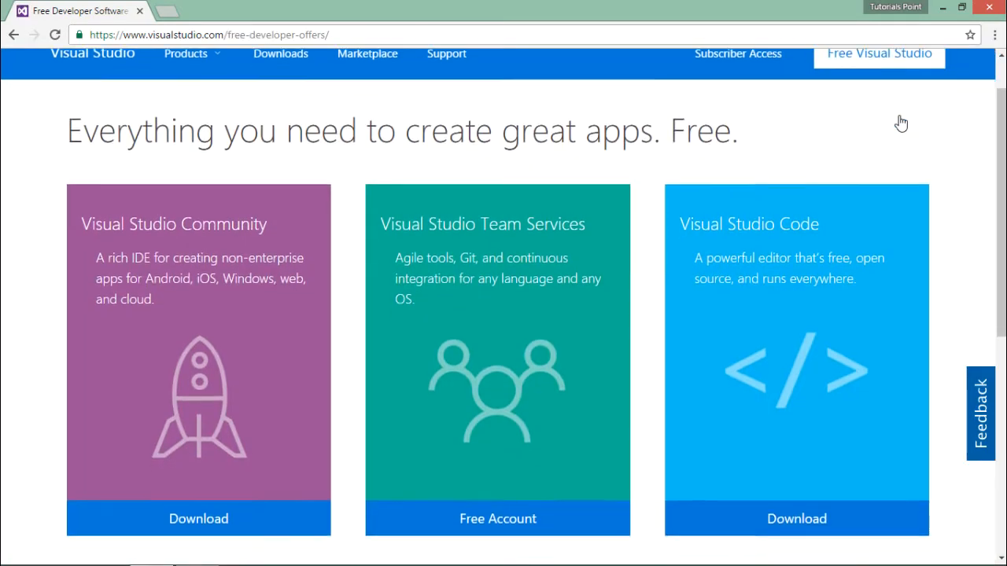
mouse_move(106, 223)
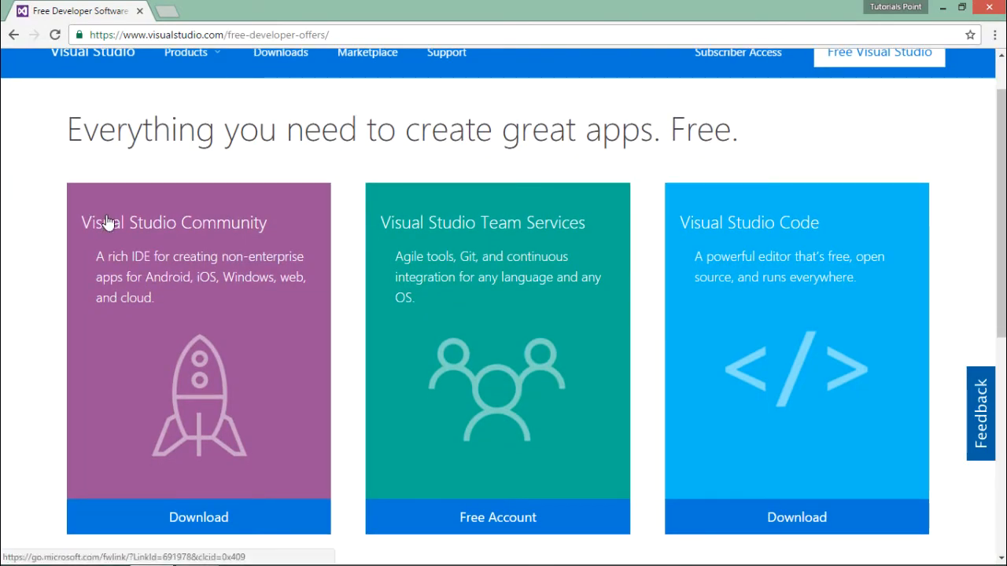
mouse_move(187, 462)
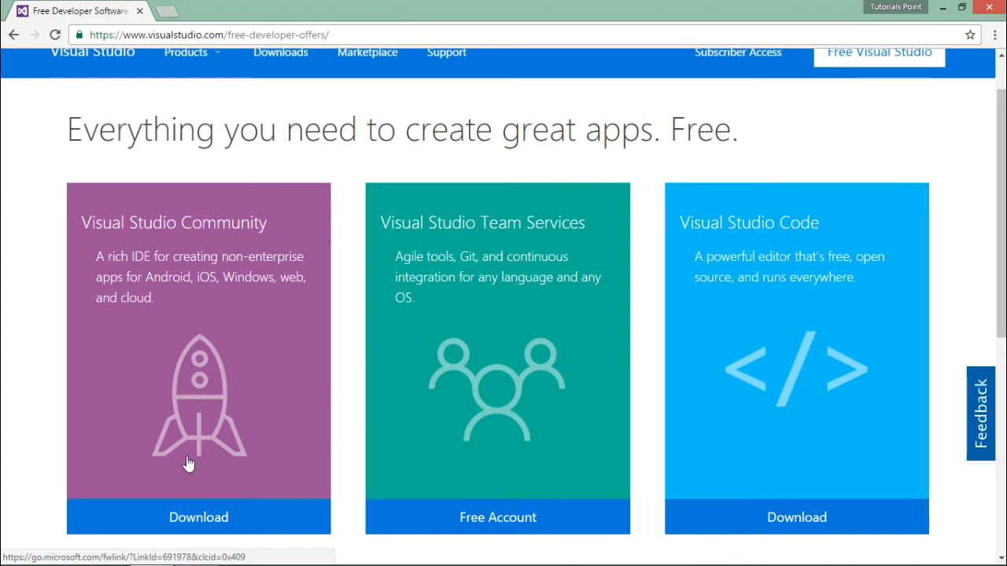
click(198, 517)
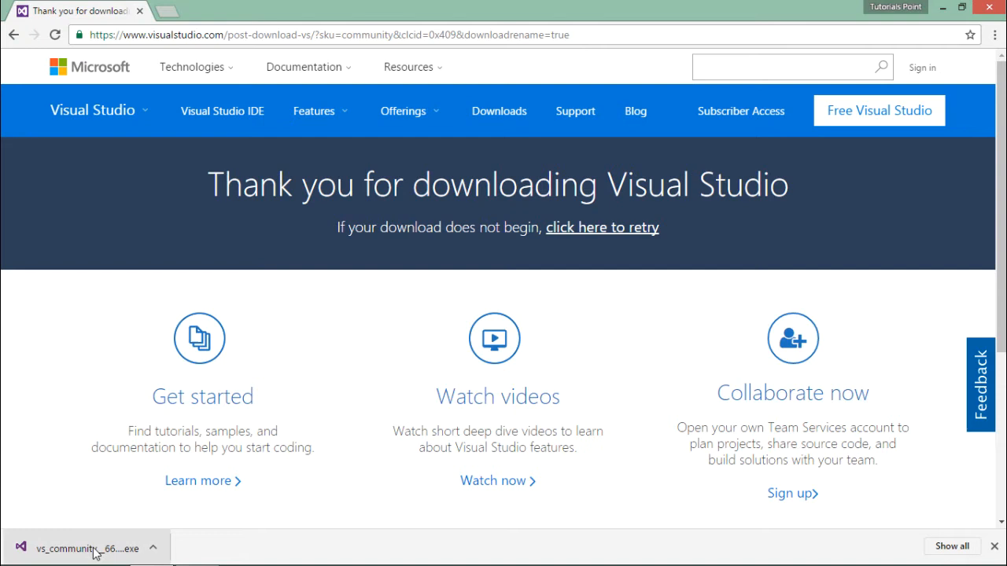
mouse_move(90, 548)
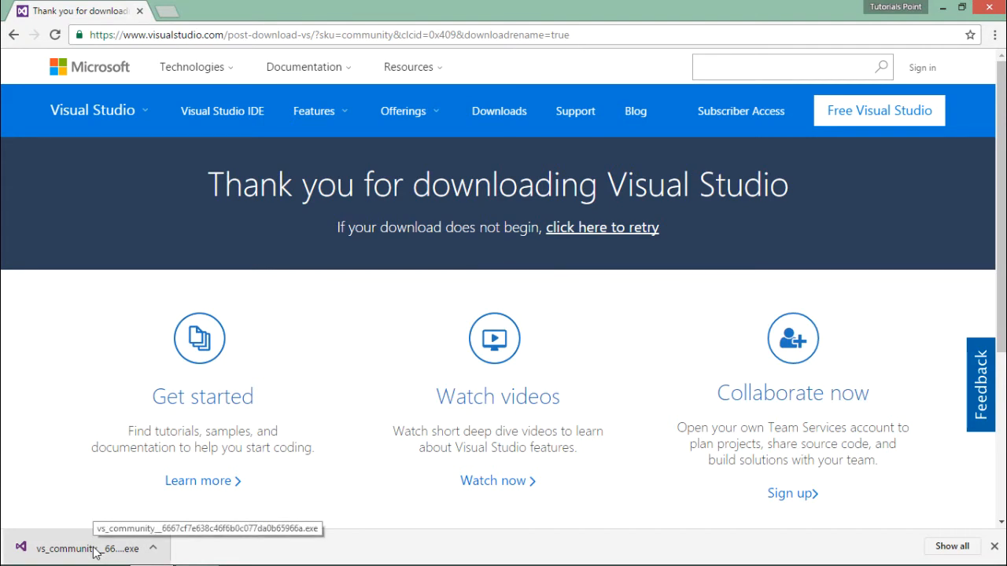
- Run the downloaded installer .exe and pick the Custom installation type
click(86, 548)
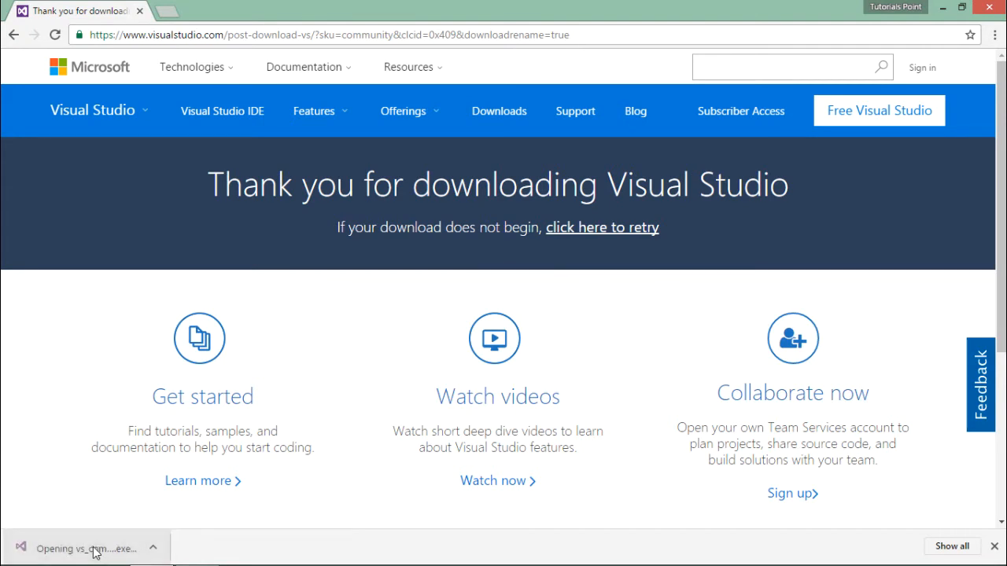
click(86, 549)
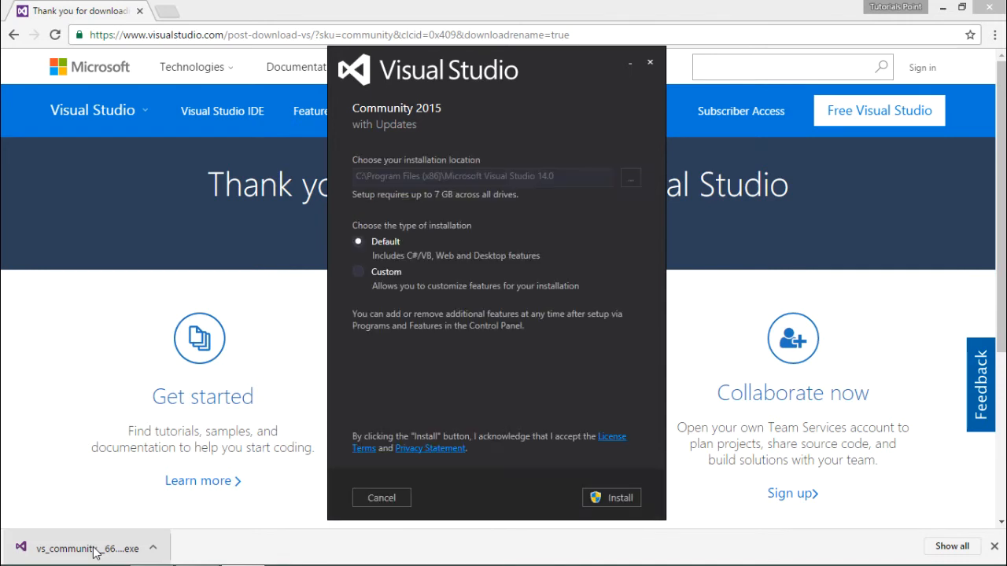
mouse_move(201, 339)
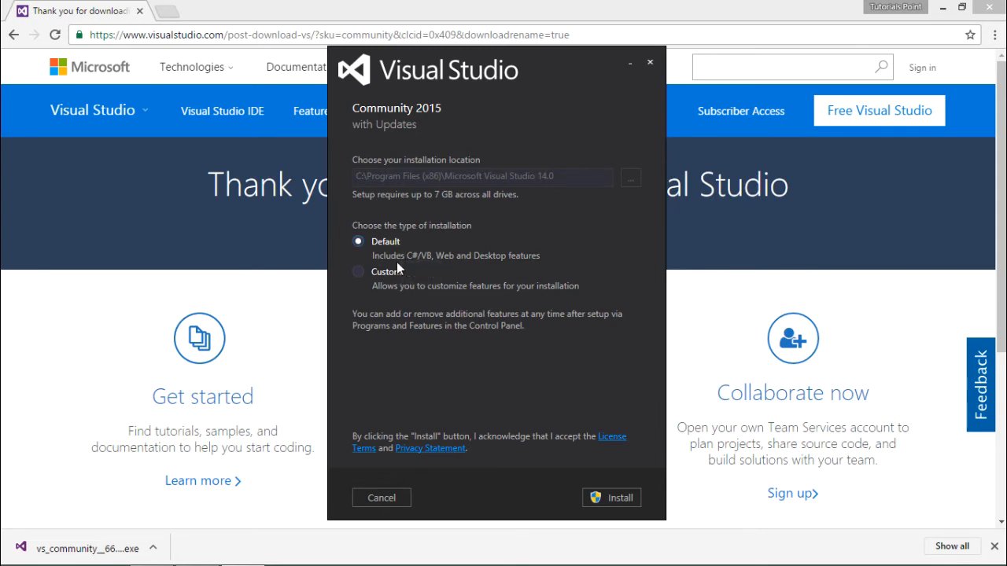
mouse_move(439, 262)
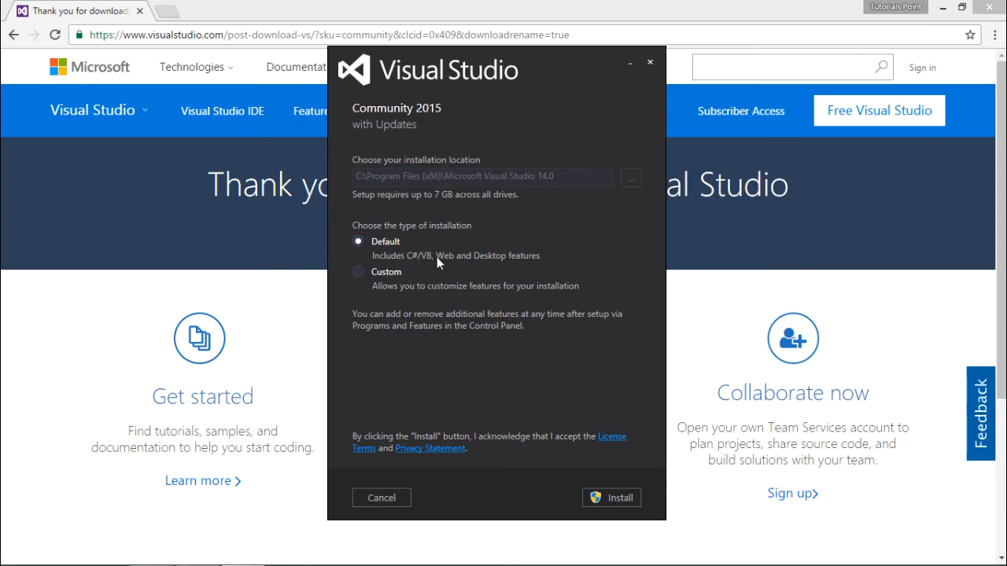
mouse_move(493, 263)
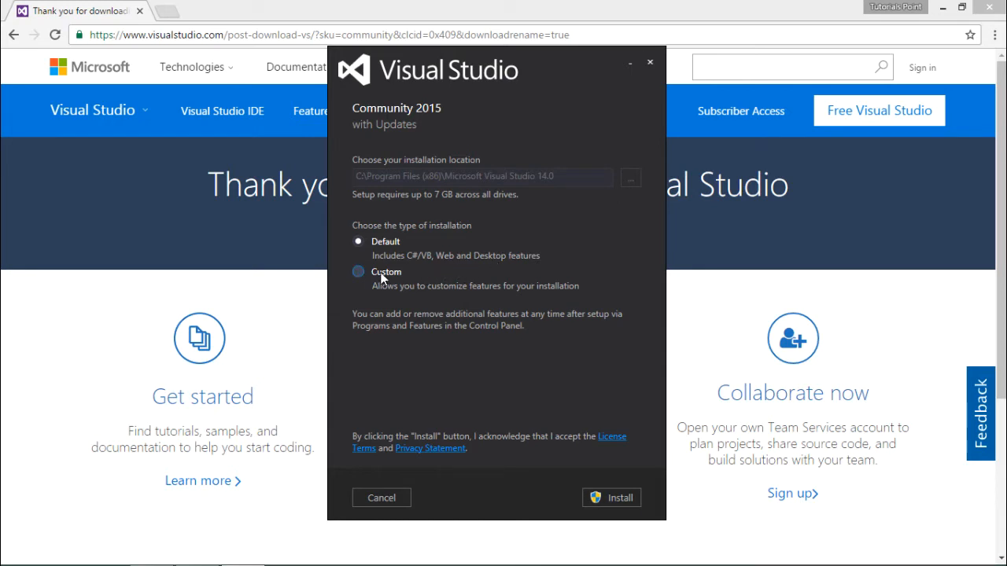
click(359, 271)
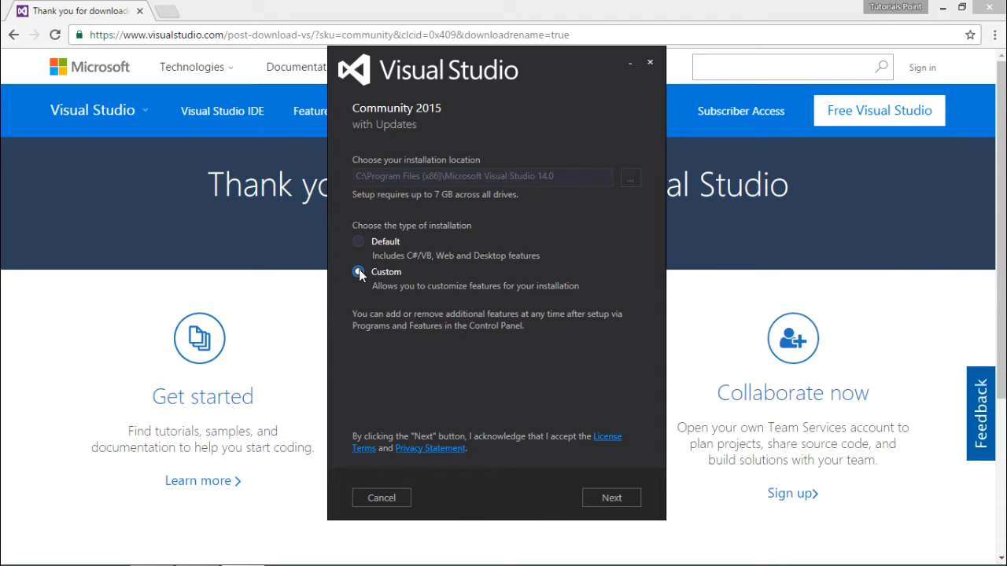
- Advance to the feature list and tick Select All, requiring up to 37 GB
click(358, 272)
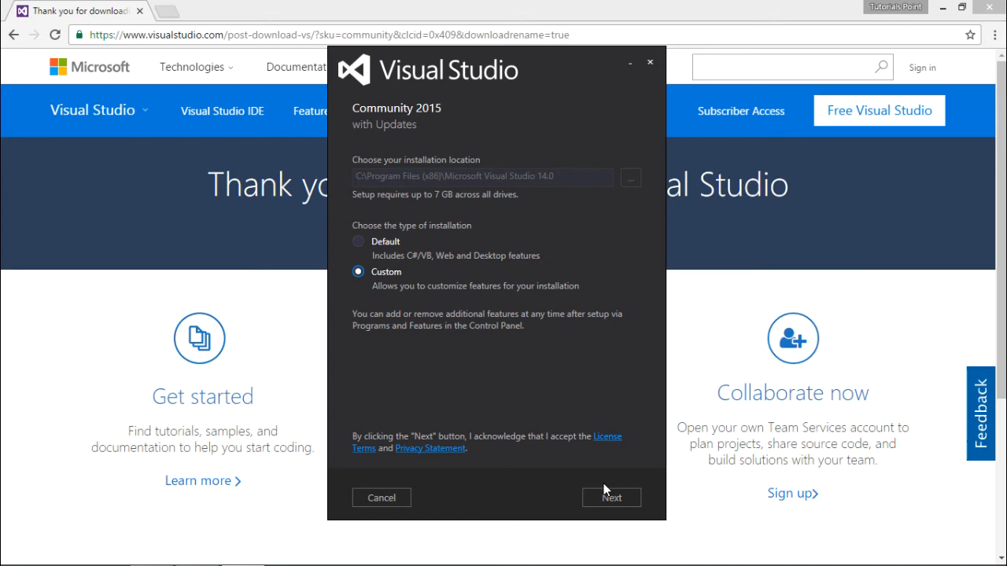
click(612, 497)
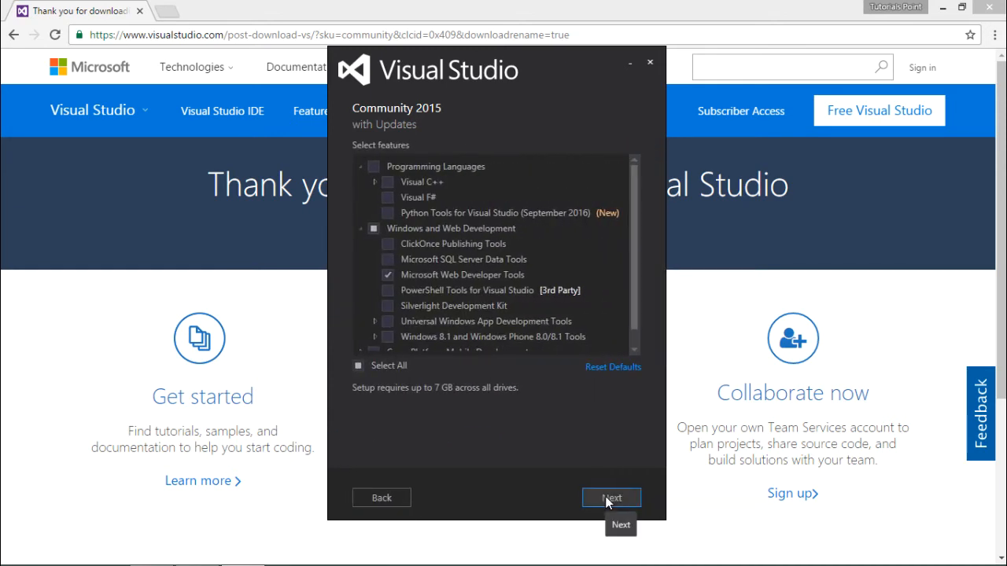
mouse_move(470, 362)
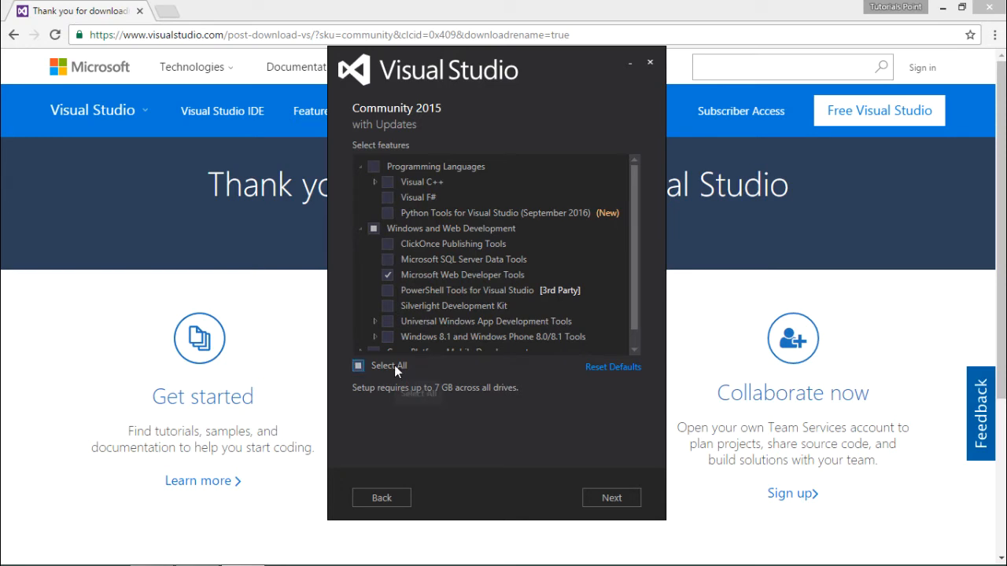
click(358, 366)
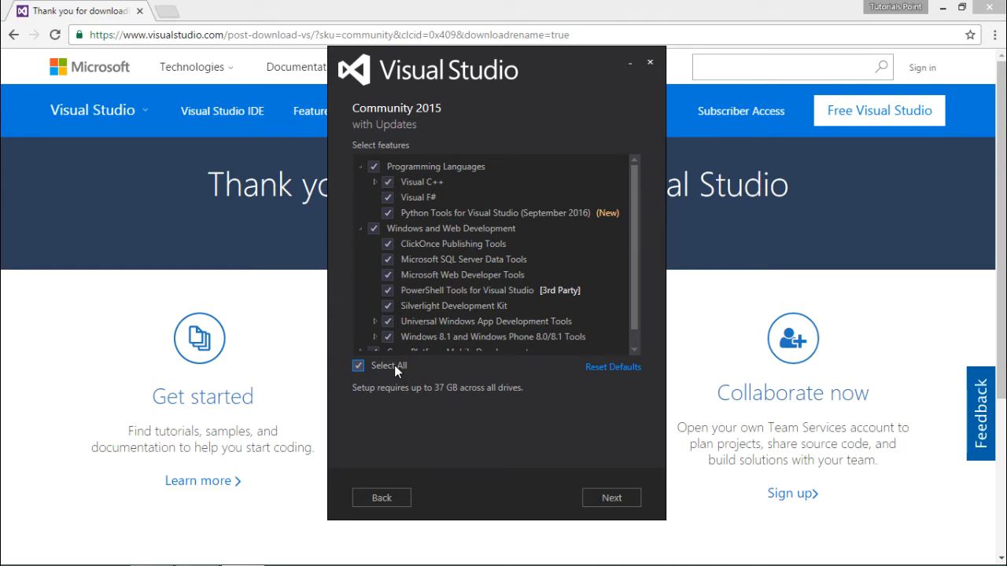
mouse_move(451, 427)
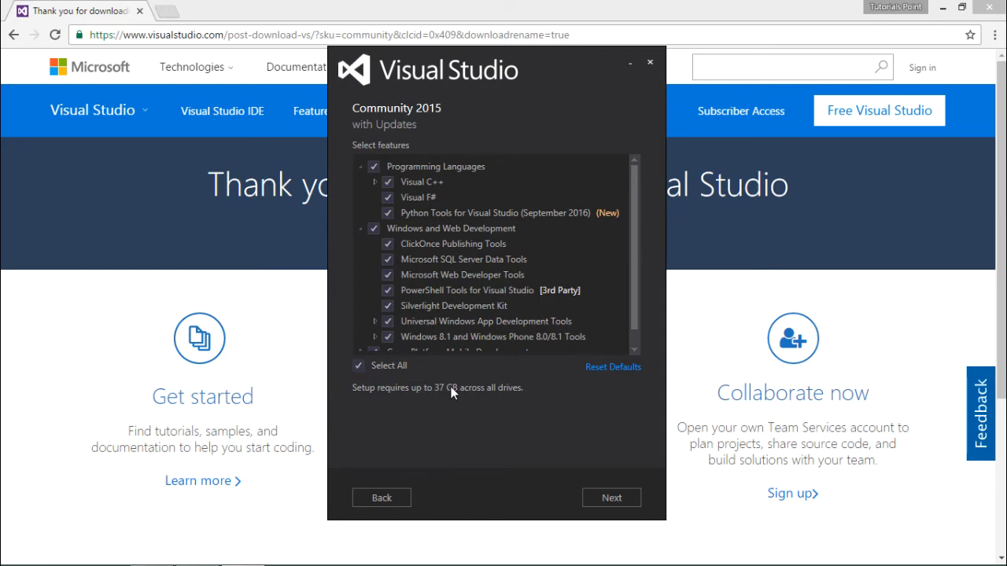
mouse_move(442, 394)
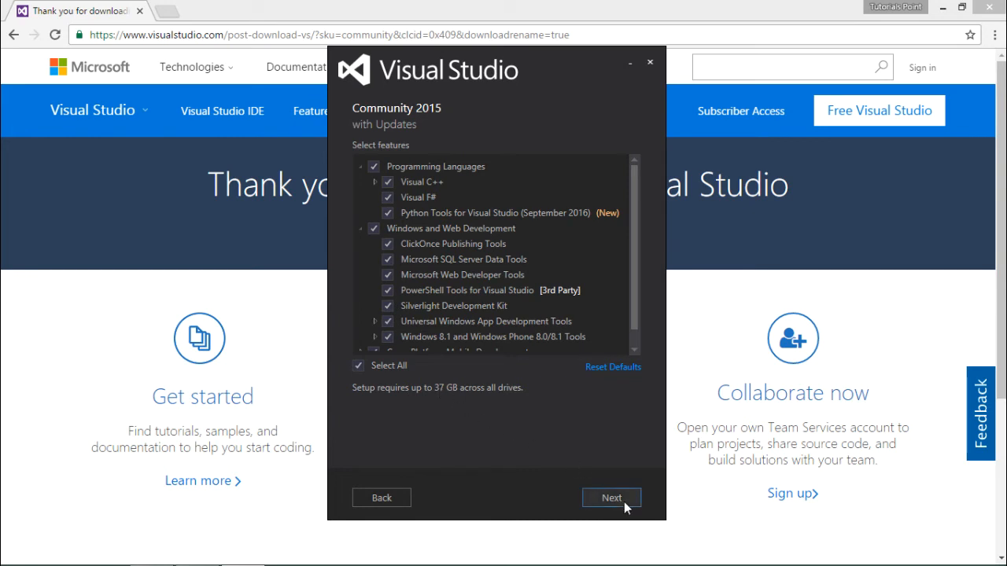
- Review the selected-features summary and begin the Visual Studio Community 2015 installation
click(611, 497)
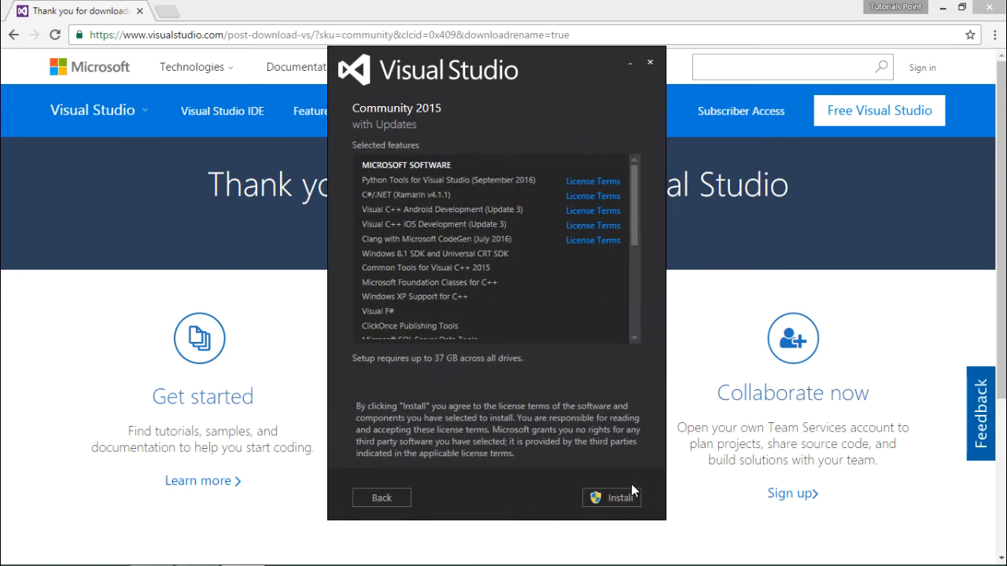
mouse_move(621, 498)
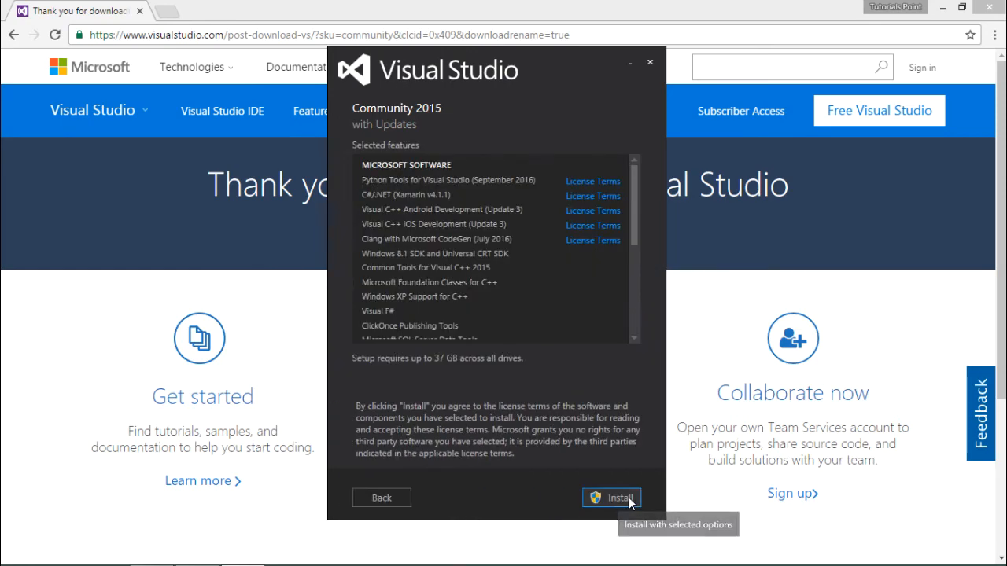
click(620, 497)
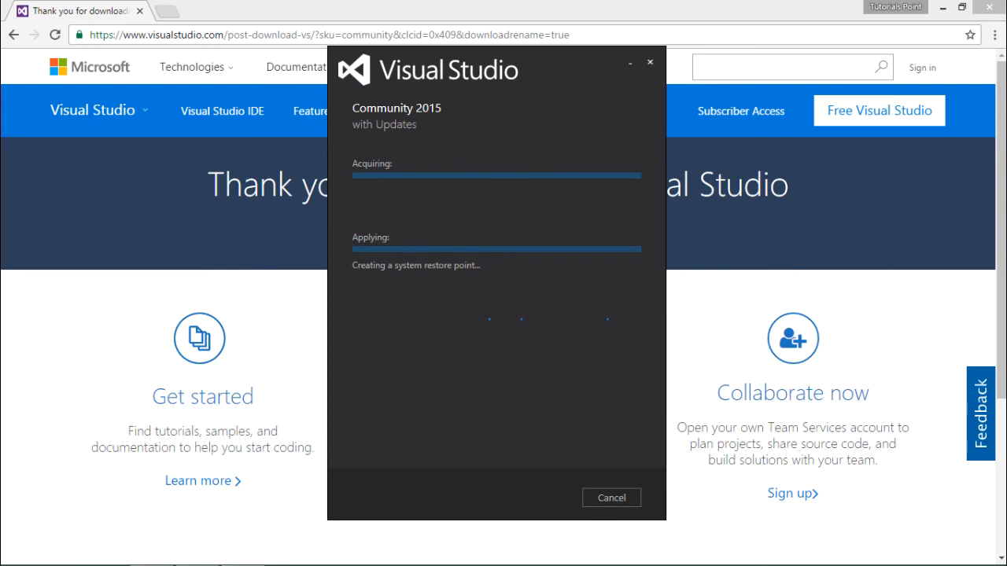